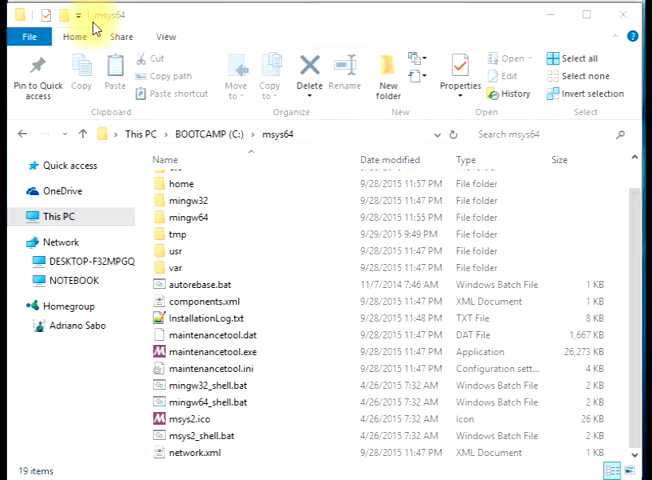
{"action": "mouse_move", "coordinate": [95, 25]}
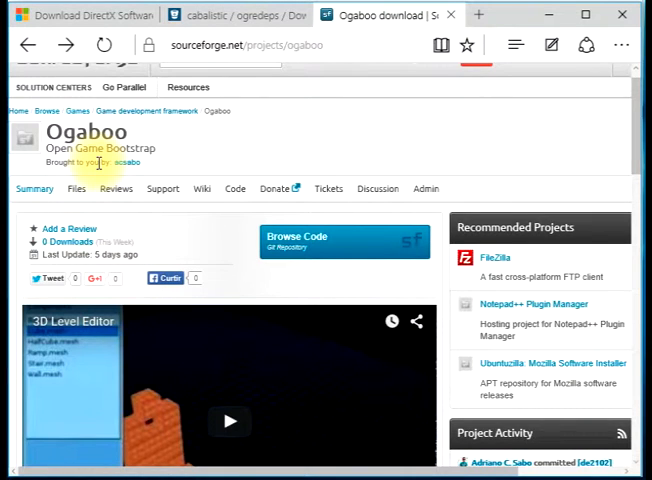
{"action": "mouse_move", "coordinate": [92, 162]}
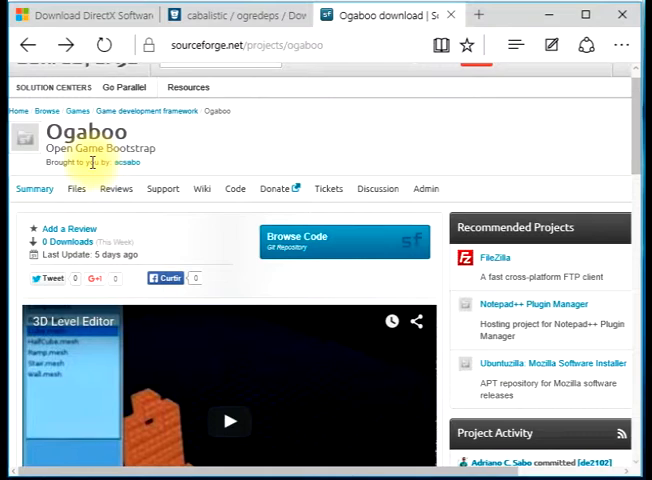
- Move up to /home, list its acsab and win_64 folders, and enter win_64
{"action": "scroll", "scroll_direction": "down", "scroll_amount": 3}
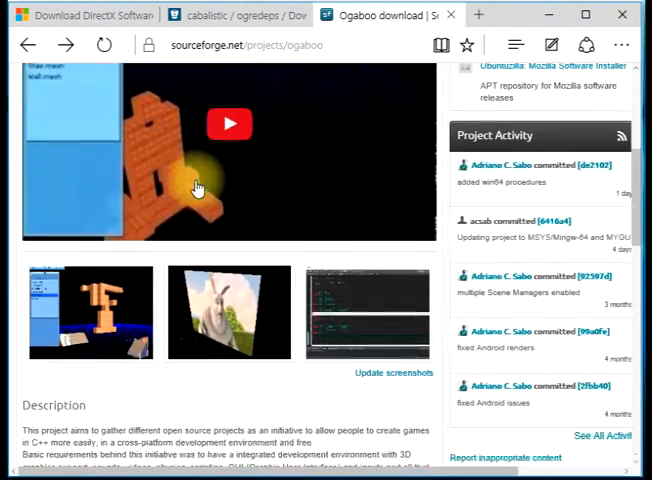
{"action": "scroll", "scroll_direction": "down", "scroll_amount": 3}
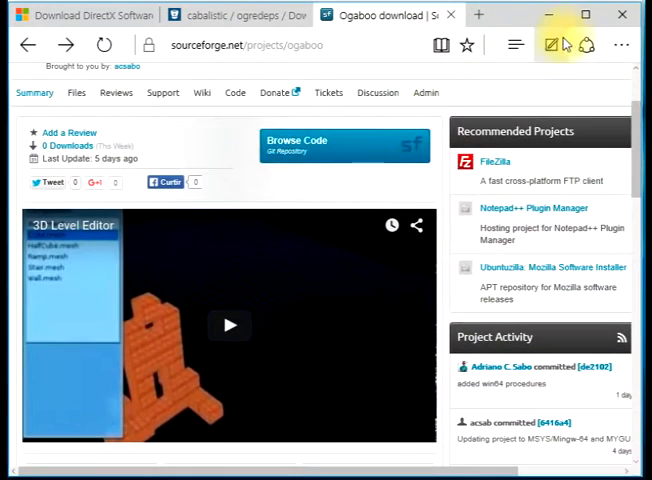
{"action": "mouse_move", "coordinate": [255, 253]}
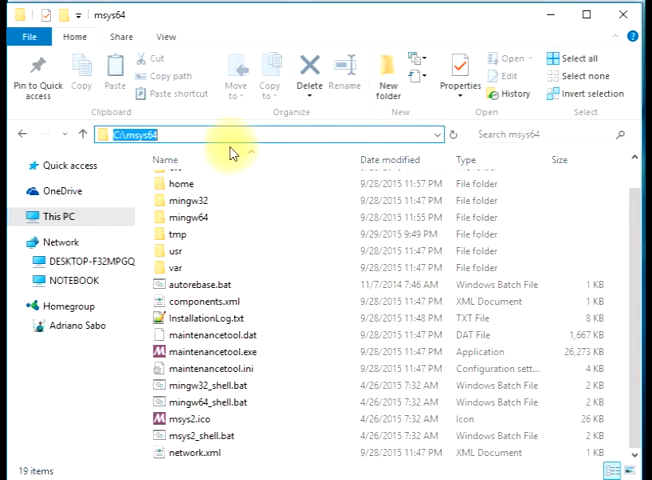
{"action": "mouse_move", "coordinate": [165, 148]}
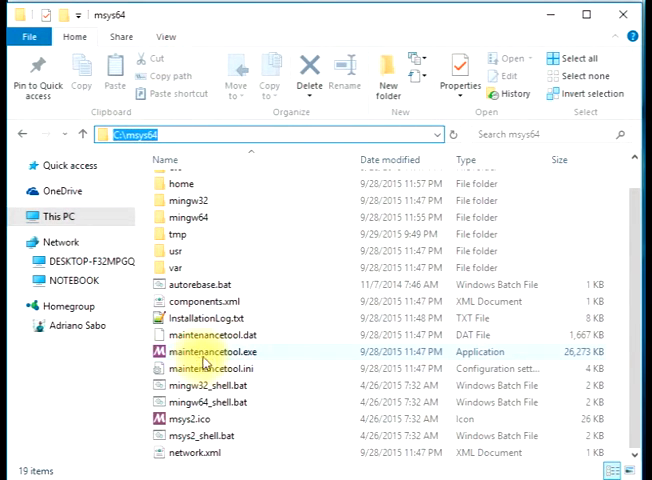
{"action": "left_click", "coordinate": [197, 403]}
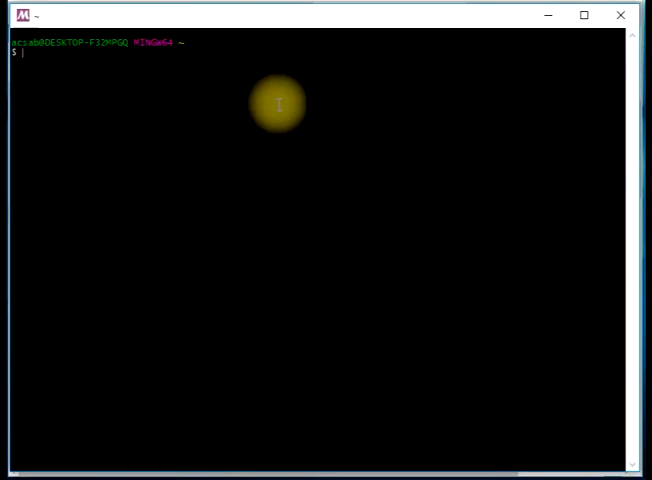
{"action": "type", "text": "CD"}
{"action": "type", "text": "dor"}
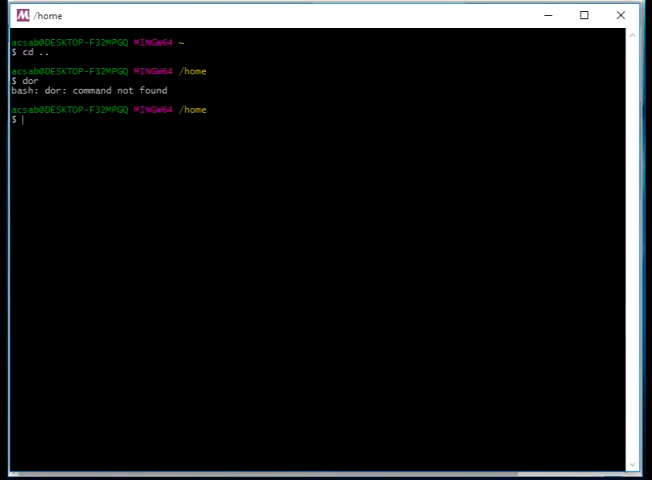
{"action": "type", "text": "dir"}
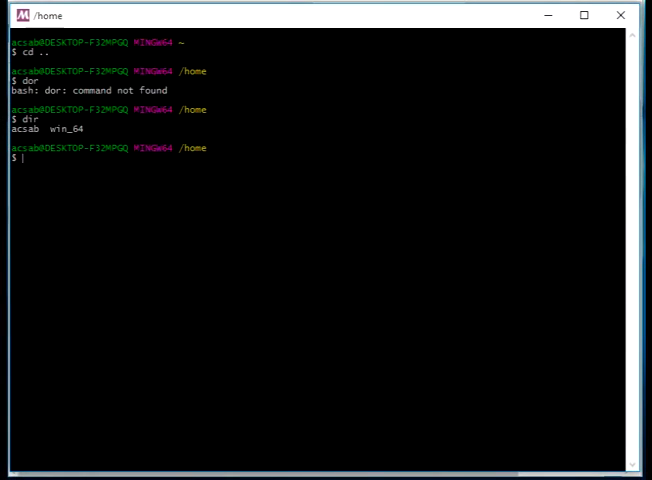
{"action": "type", "text": "cd win_64/"}
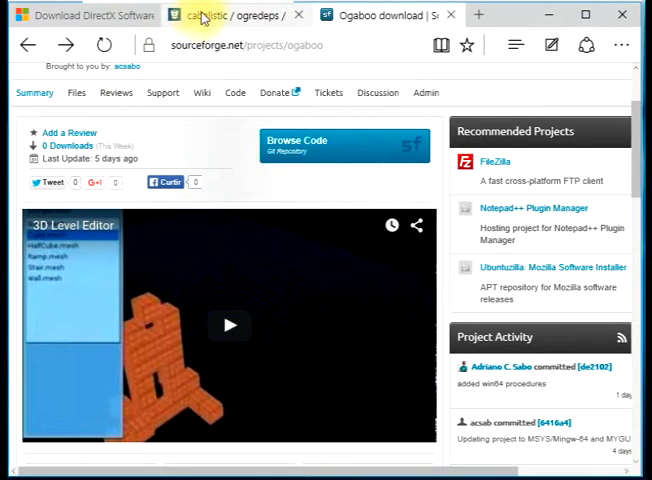
- Switch to the cabalistic/ogredeps Bitbucket downloads showing the default and sdl2 branches
{"action": "left_click", "coordinate": [80, 16]}
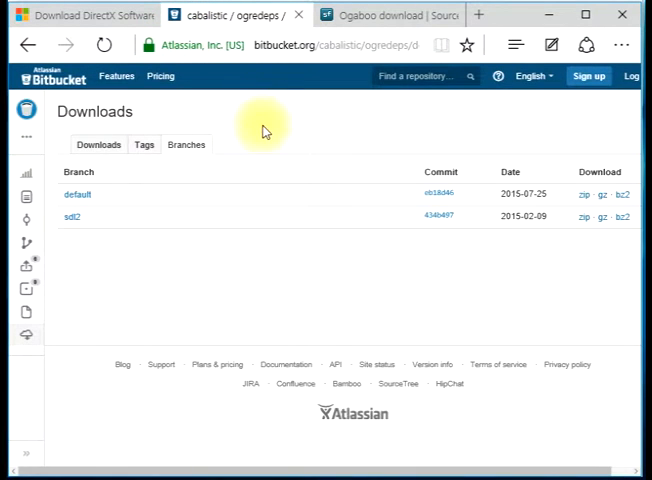
{"action": "mouse_move", "coordinate": [345, 64]}
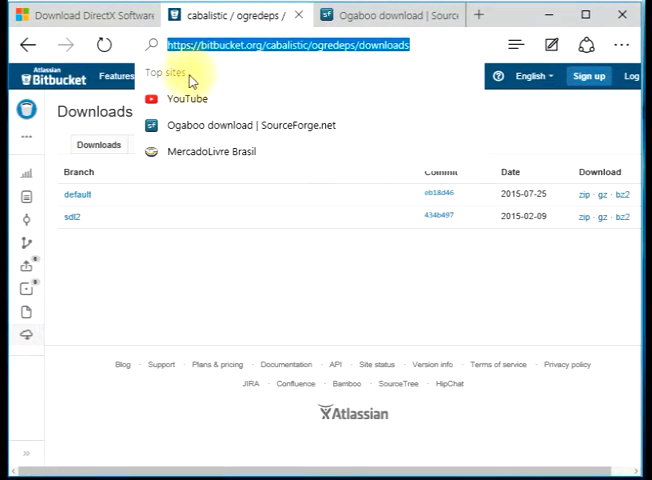
{"action": "mouse_move", "coordinate": [475, 237]}
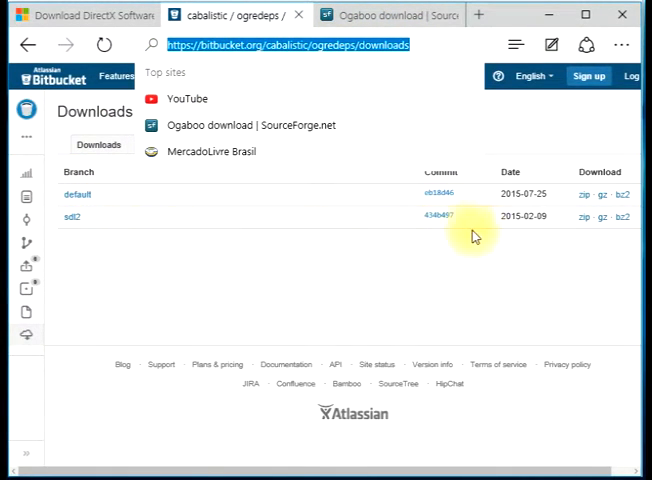
{"action": "mouse_move", "coordinate": [522, 230]}
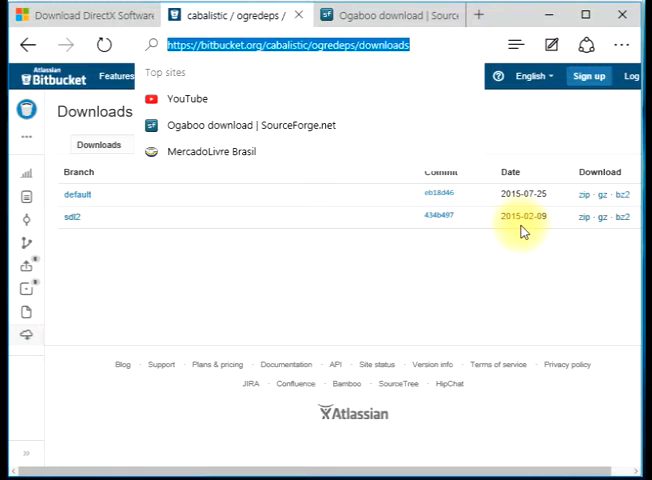
{"action": "mouse_move", "coordinate": [547, 232]}
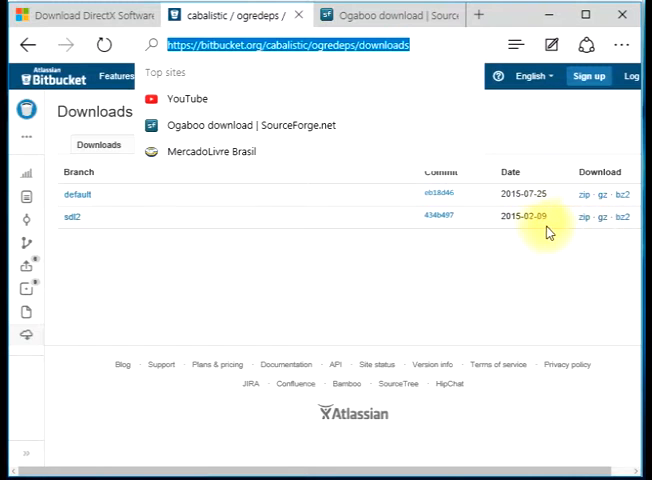
{"action": "mouse_move", "coordinate": [105, 222]}
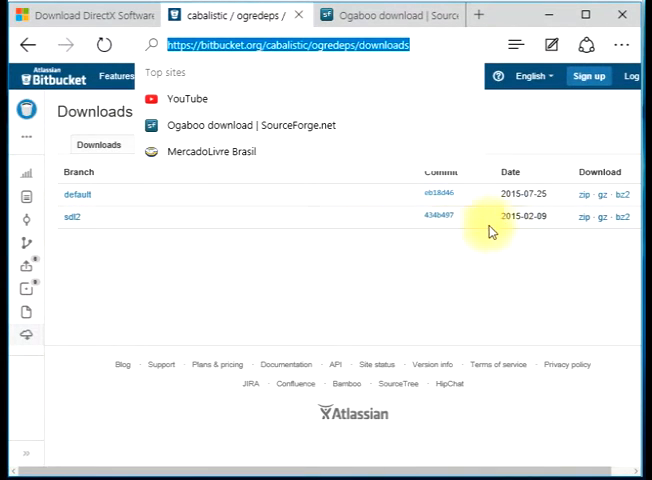
{"action": "mouse_move", "coordinate": [581, 219]}
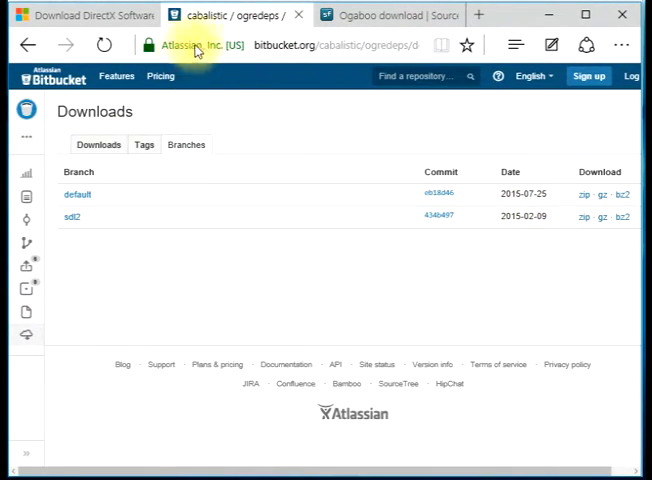
- Alternate between the ogredeps and DirectX SDK download tabs, ending on the English DirectX SDK page
{"action": "left_click", "coordinate": [75, 16]}
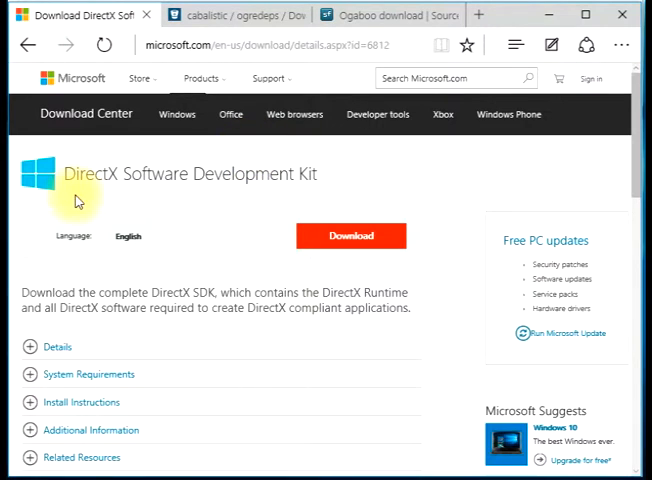
{"action": "mouse_move", "coordinate": [282, 194]}
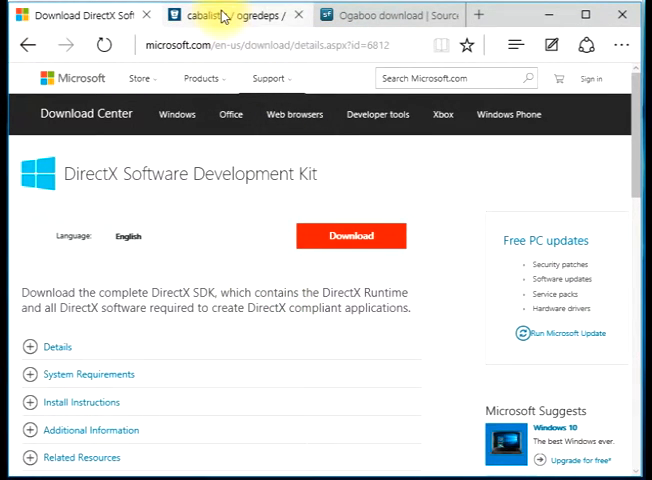
{"action": "left_click", "coordinate": [225, 16]}
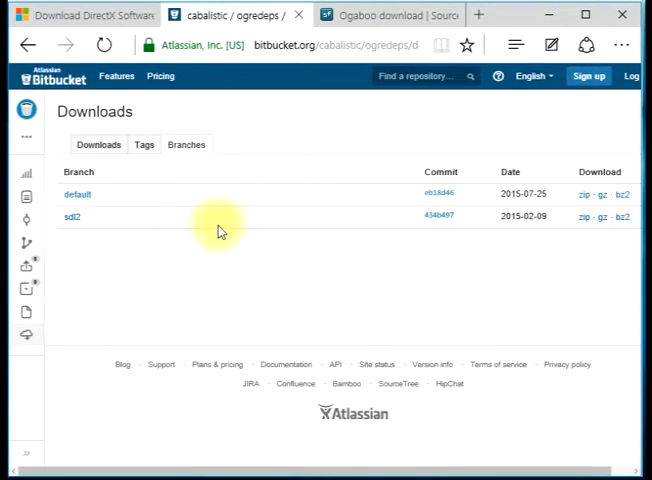
{"action": "mouse_move", "coordinate": [230, 220]}
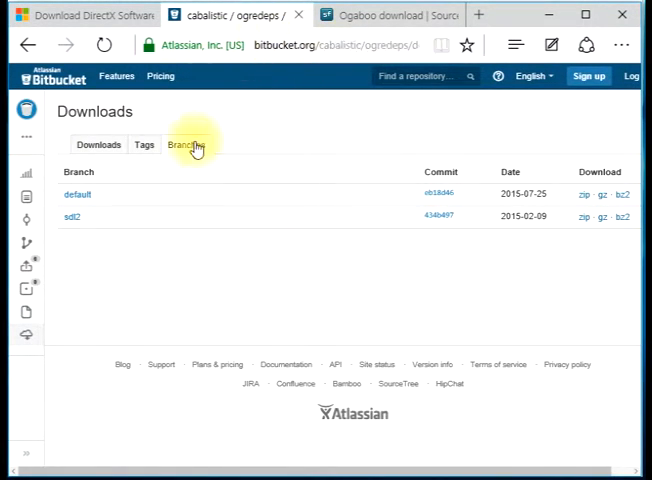
{"action": "left_click", "coordinate": [75, 14]}
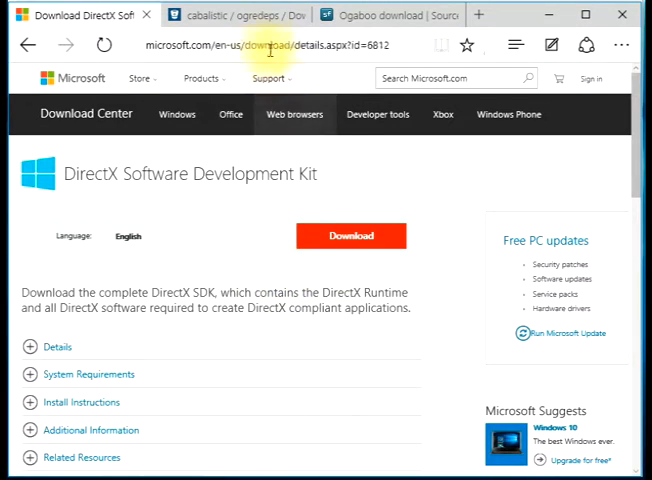
{"action": "left_click", "coordinate": [390, 15]}
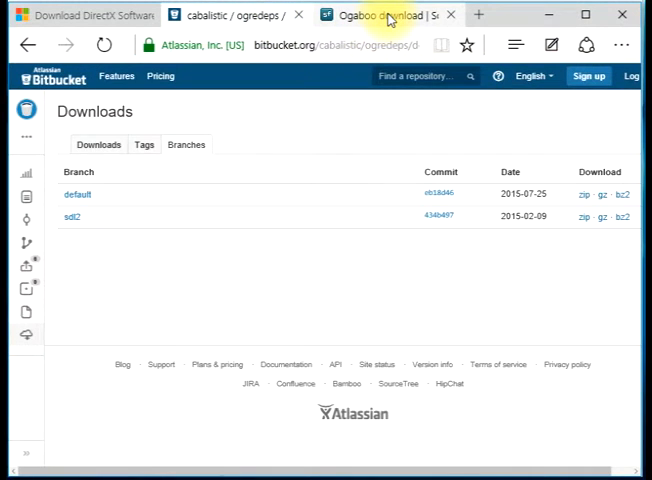
{"action": "left_click", "coordinate": [240, 15]}
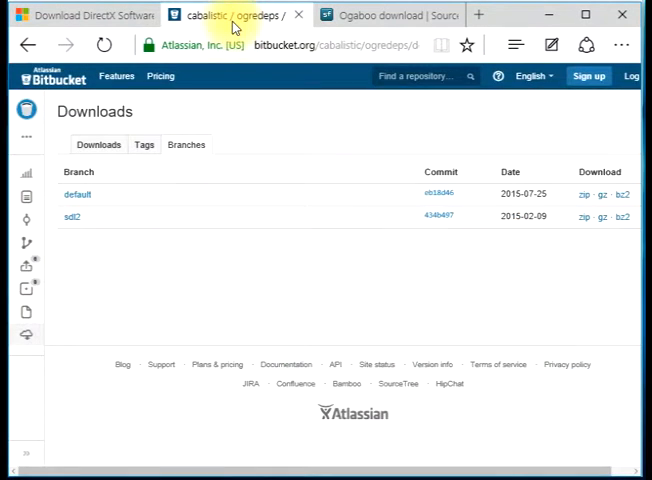
{"action": "mouse_move", "coordinate": [277, 191]}
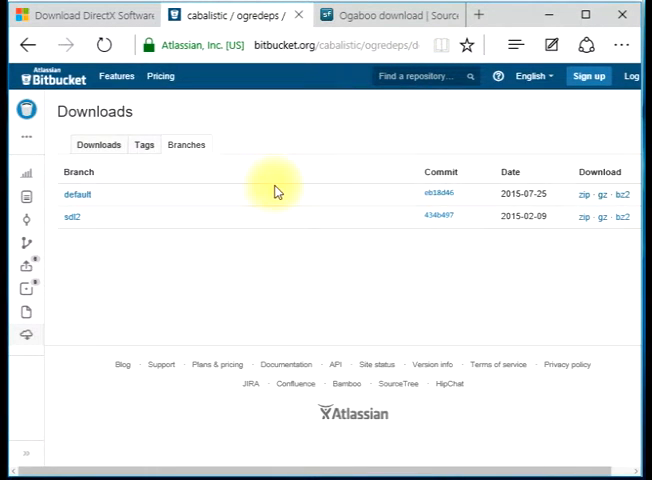
{"action": "left_click", "coordinate": [80, 16]}
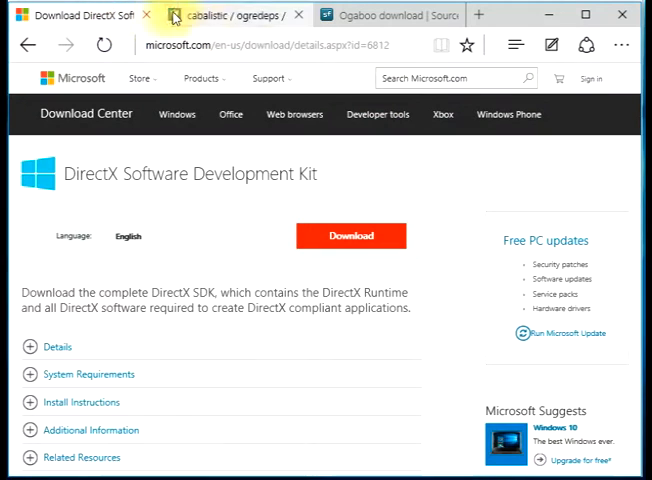
{"action": "left_click", "coordinate": [230, 15]}
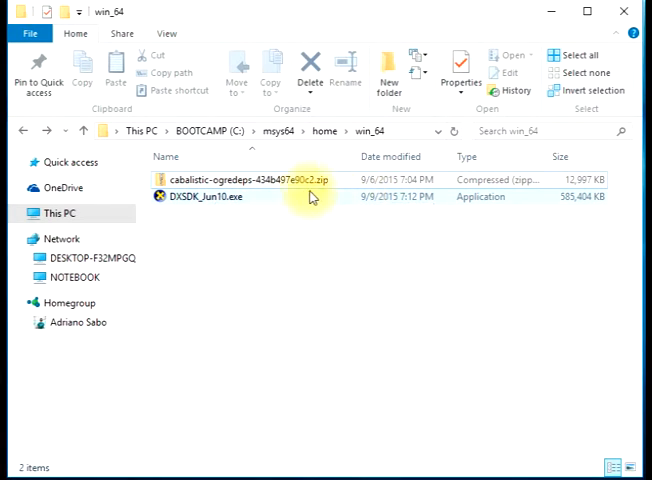
{"action": "left_click", "coordinate": [205, 196]}
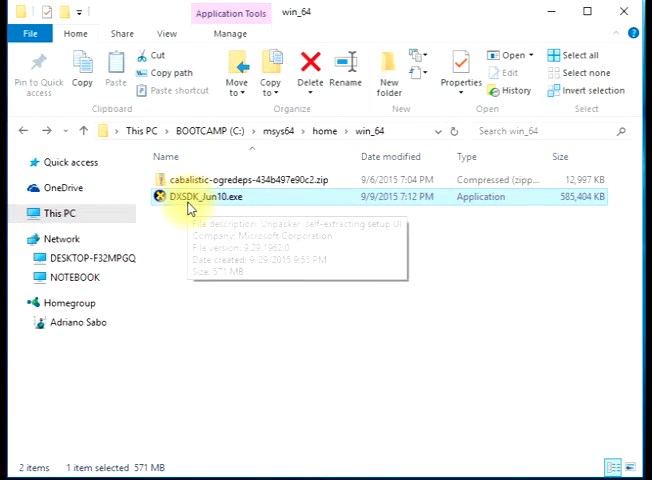
{"action": "mouse_move", "coordinate": [191, 207]}
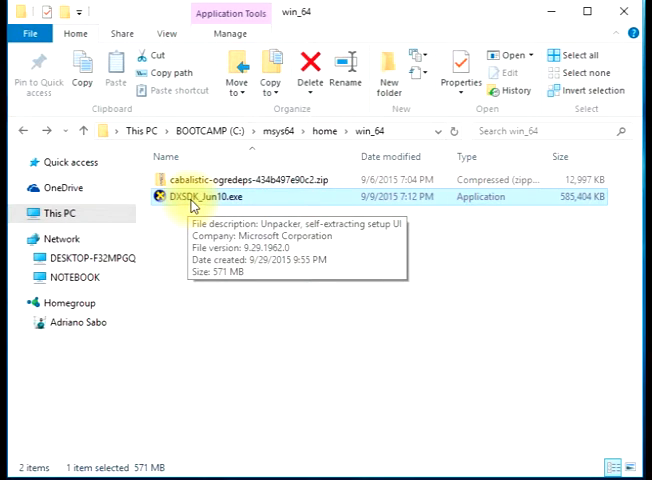
{"action": "mouse_move", "coordinate": [268, 176]}
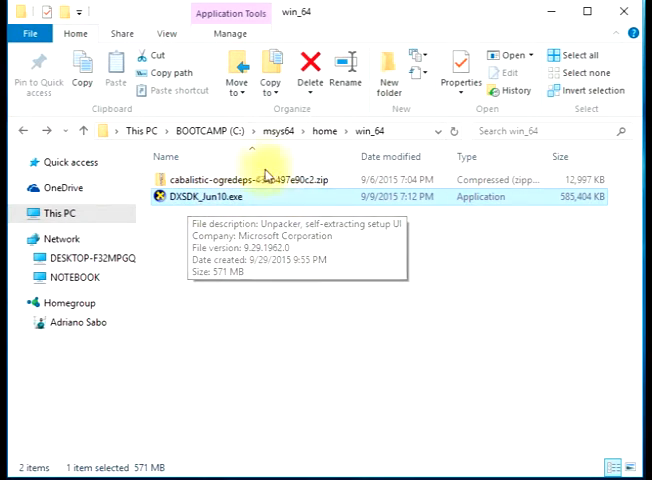
{"action": "left_click", "coordinate": [233, 180]}
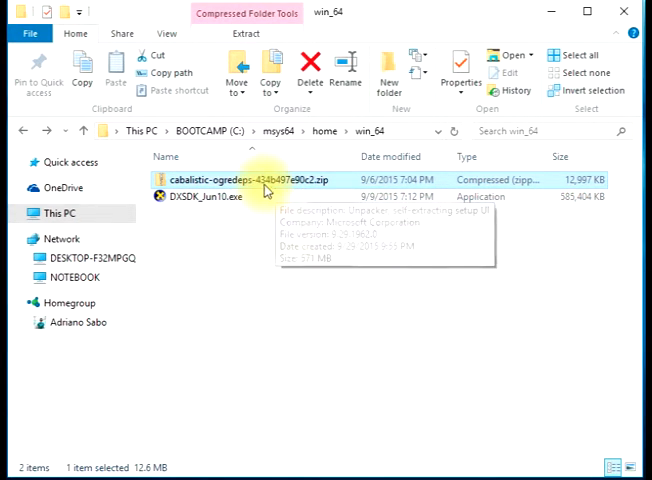
- Extract the ogredeps zip into C:\msys64\home\win_64\
{"action": "right_click", "coordinate": [250, 179]}
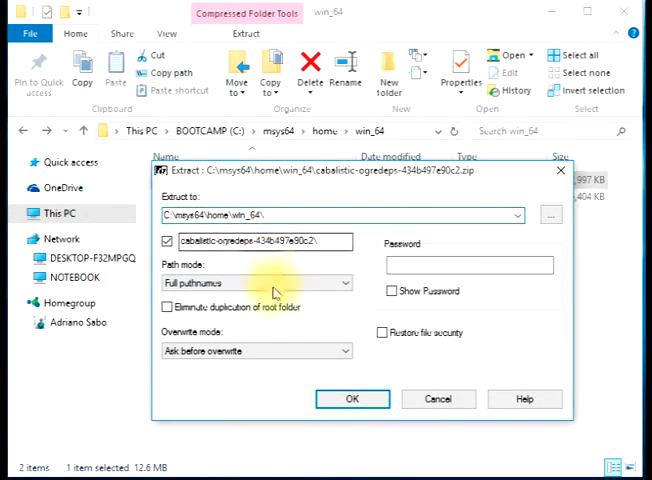
{"action": "left_click", "coordinate": [352, 399]}
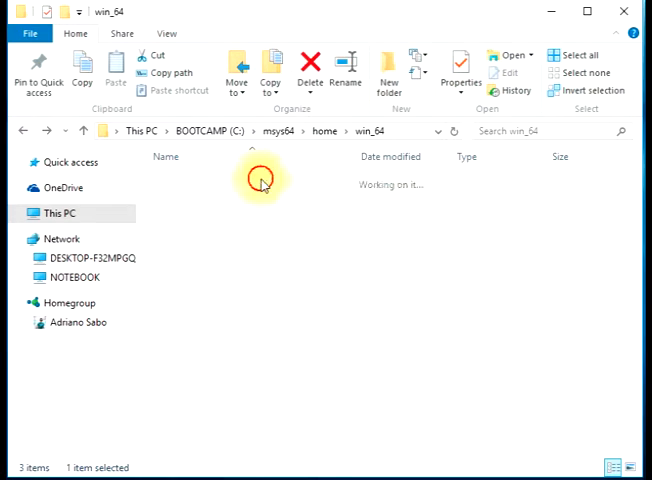
- Open the extracted cabalistic-ogredeps-434b497e90c2 folder showing cmake, src and CMakeLists.txt
{"action": "double_click", "coordinate": [250, 179]}
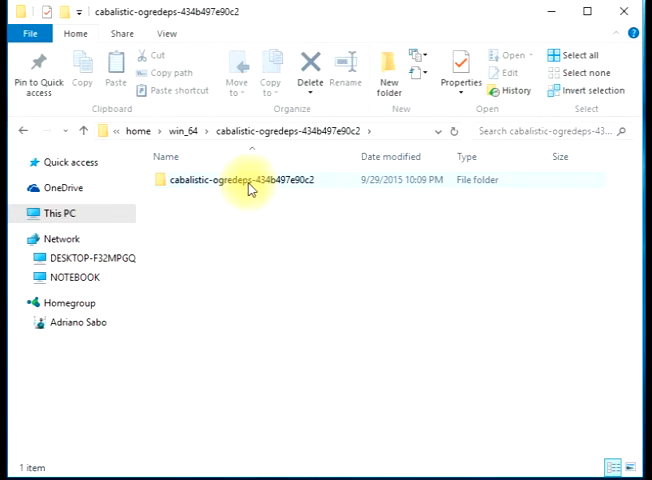
{"action": "left_click", "coordinate": [245, 179]}
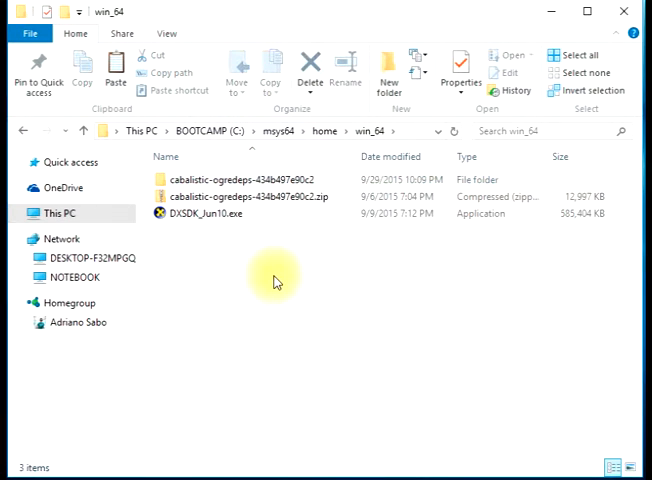
{"action": "left_click", "coordinate": [244, 179]}
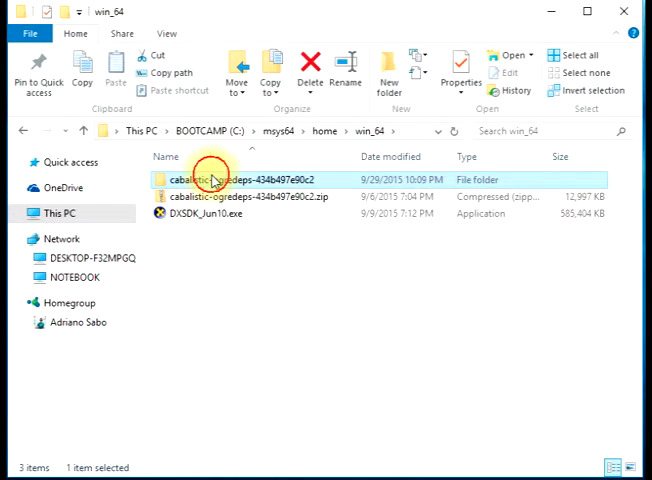
{"action": "double_click", "coordinate": [211, 179]}
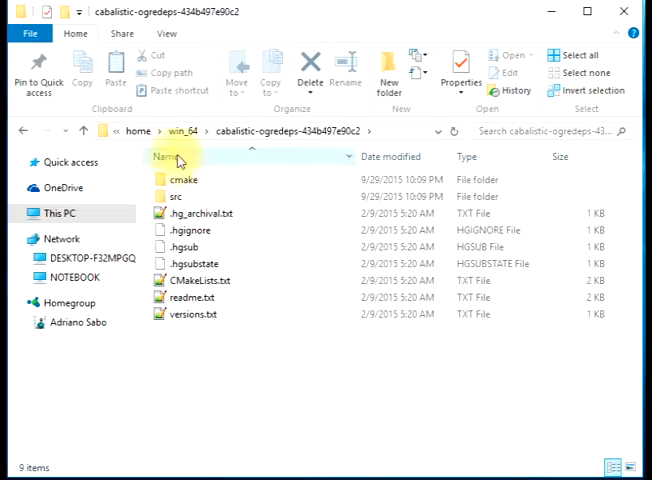
{"action": "left_click", "coordinate": [183, 130]}
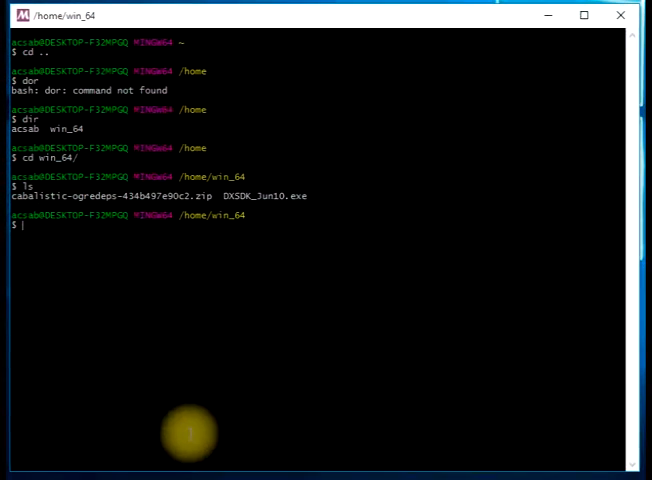
- Enter cabalistic-ogredeps-434b497e90c2, create a build folder there, and move into it
{"action": "type", "text": "cd"}
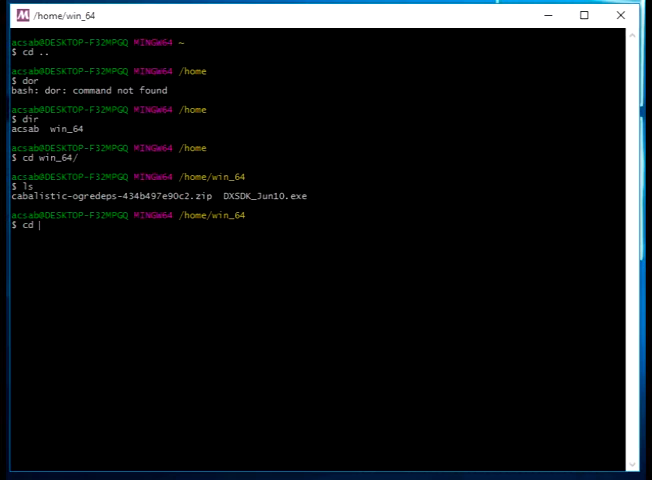
{"action": "type", "text": "cabalistic-ogredeps-434b497e90c2/"}
{"action": "type", "text": "ls"}
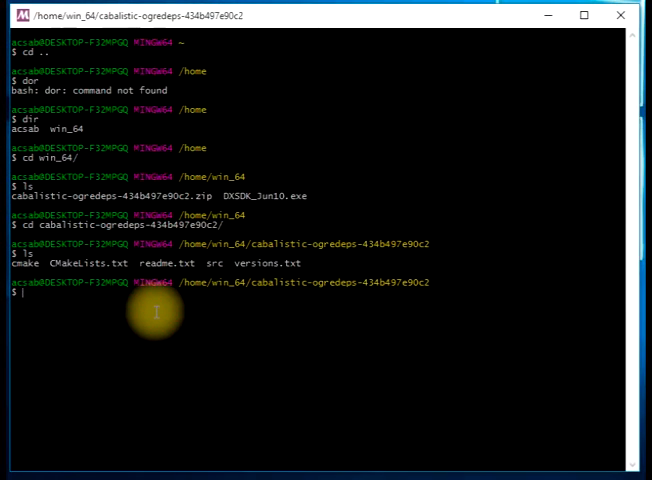
{"action": "type", "text": "mkd"}
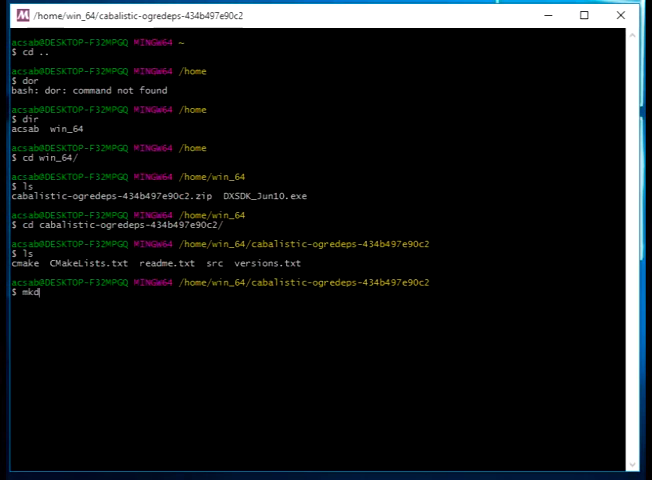
{"action": "type", "text": "r"}
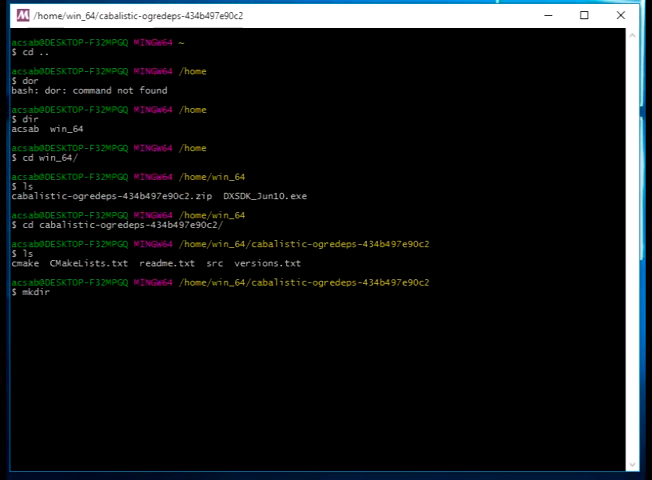
{"action": "type", "text": "build"}
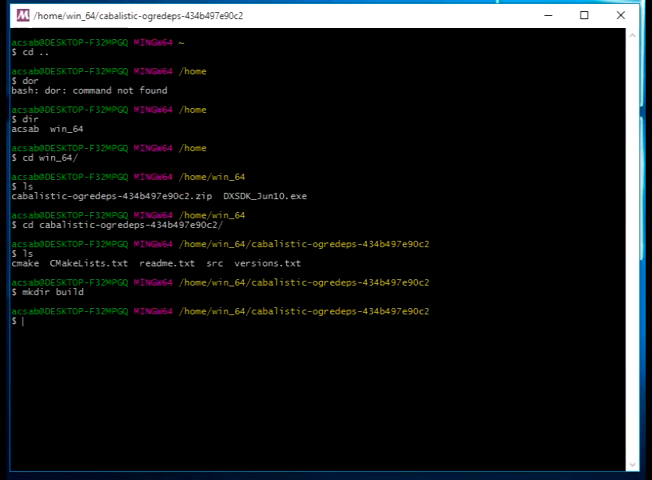
{"action": "type", "text": "cd build/"}
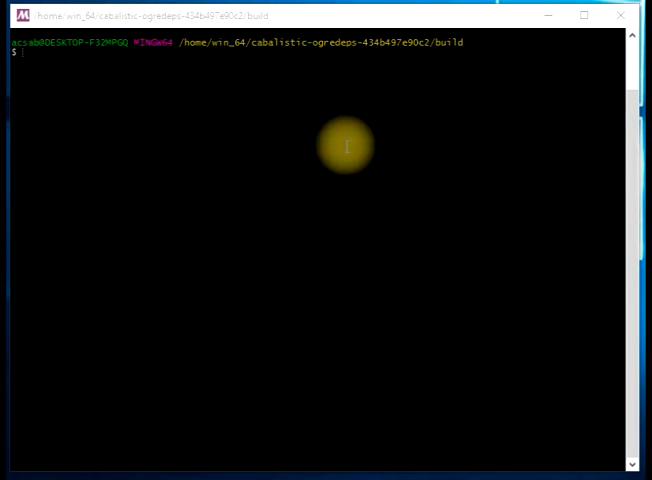
{"action": "mouse_move", "coordinate": [261, 134]}
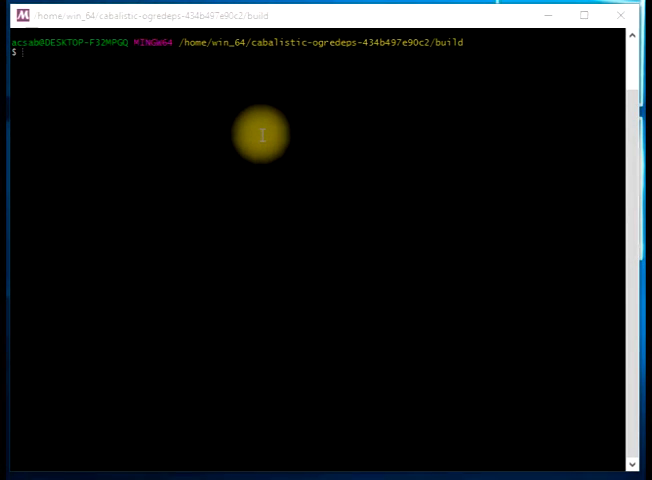
{"action": "mouse_move", "coordinate": [236, 124]}
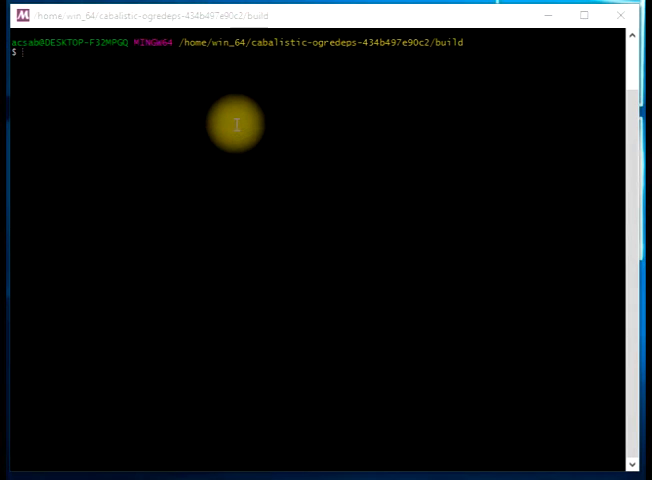
- Run cmake ../ with MinGW Makefiles, mingw32-make and OGREDEPS_BUILD_SDL2=OFF
{"action": "type", "text": "cmake ../ -G \"MinGW Makefiles\" -DCMAKE_MAKE_PROGRAM=mingw32-make -DOGREDEPS_BUILD_SDL2=OFF"}
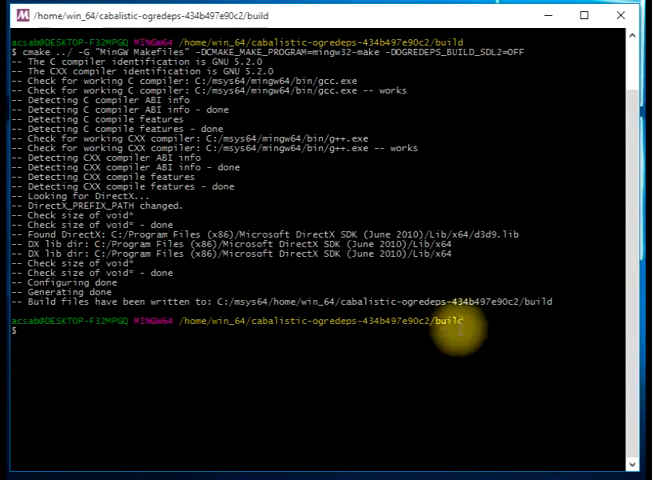
{"action": "mouse_move", "coordinate": [539, 251]}
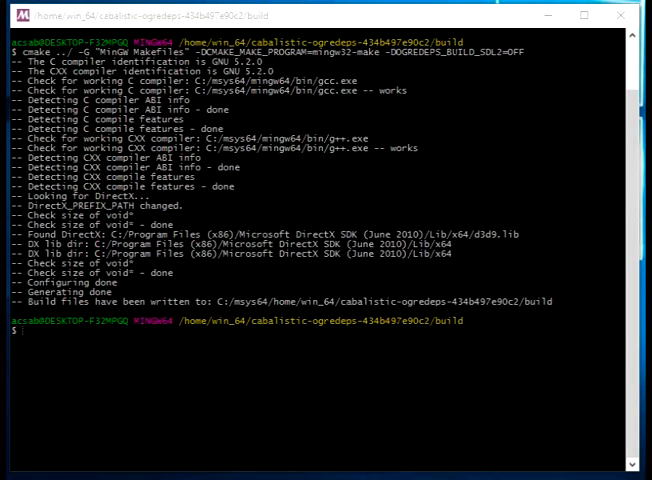
- Compile ogredeps with mingw32-make, building the zlib and zziplib static libraries
{"action": "type", "text": "mingw32-make"}
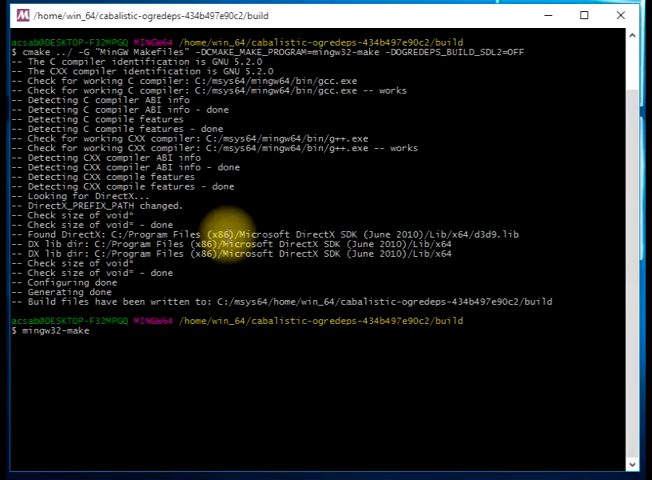
{"action": "key", "text": "Return"}
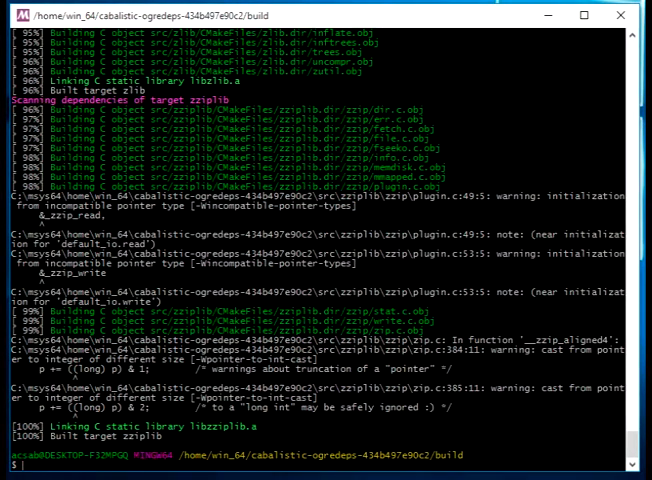
{"action": "type", "text": "mingw32-make IN"}
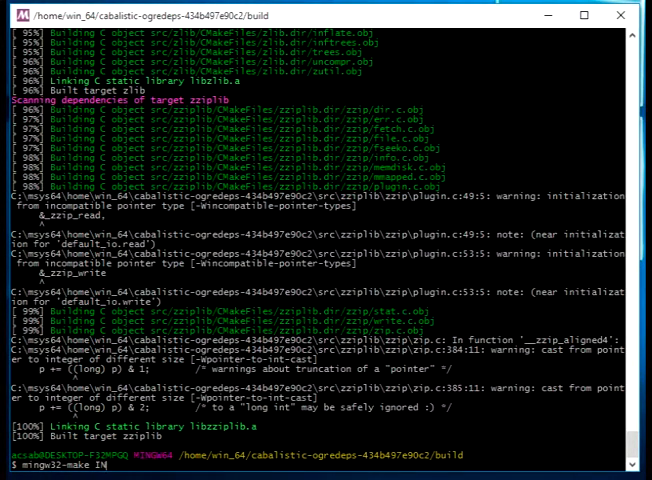
- Install ogredeps headers and libraries with mingw32-make install, then list the build folder
{"action": "type", "text": "insta"}
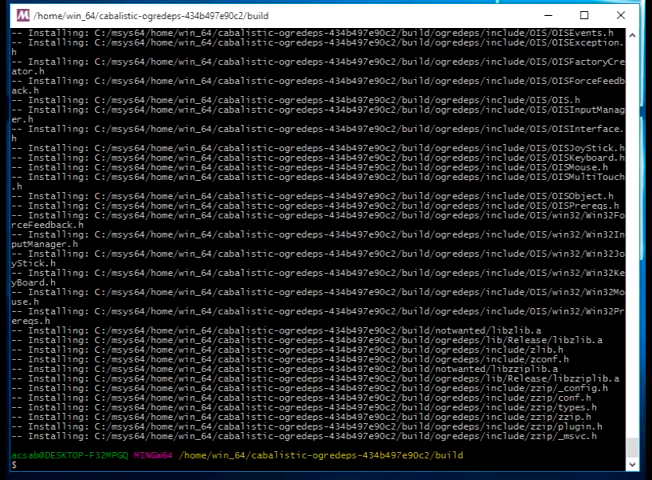
{"action": "type", "text": "ls"}
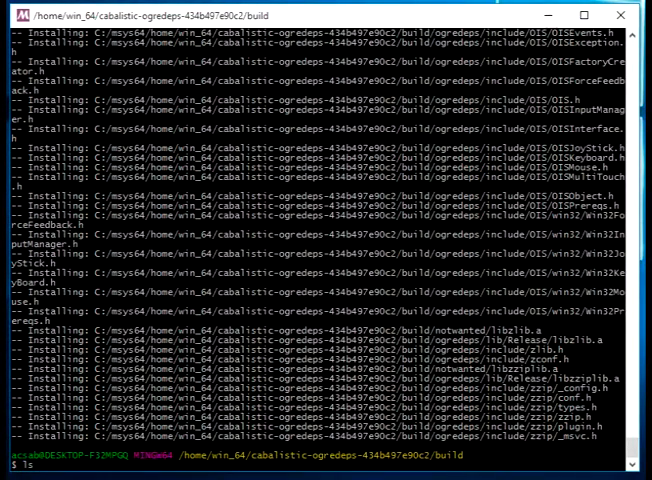